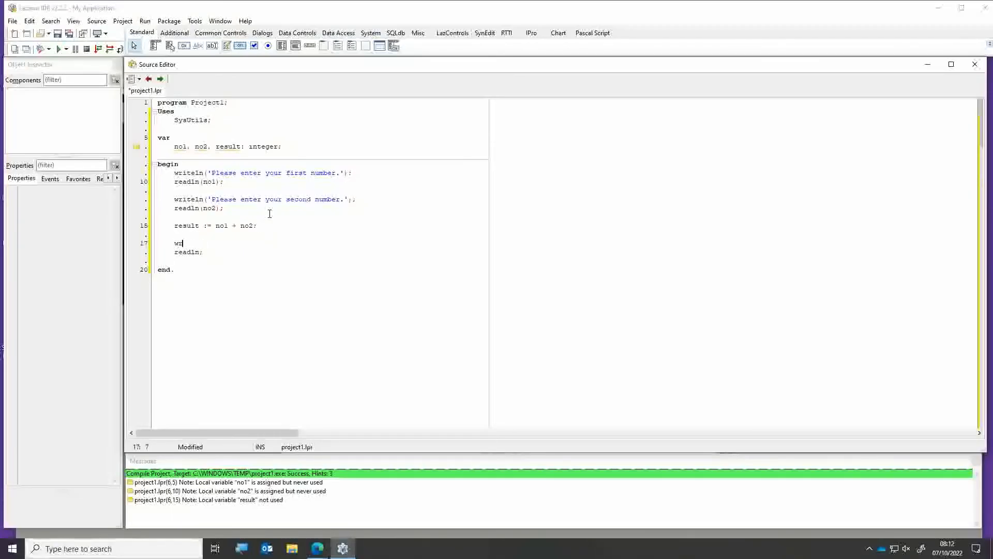
Add writeln('Your total is ', result); on line 17 above readln
type("iteln")
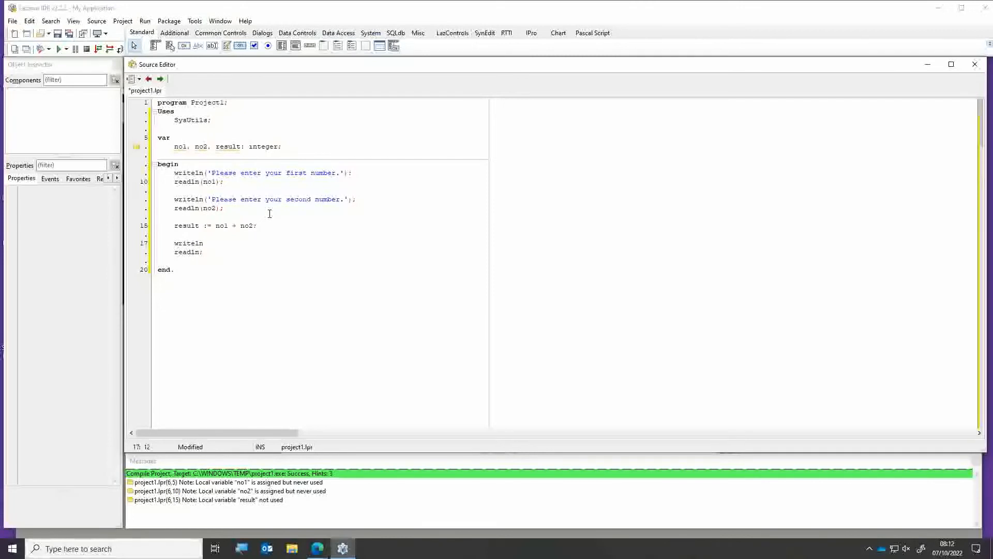
type("();")
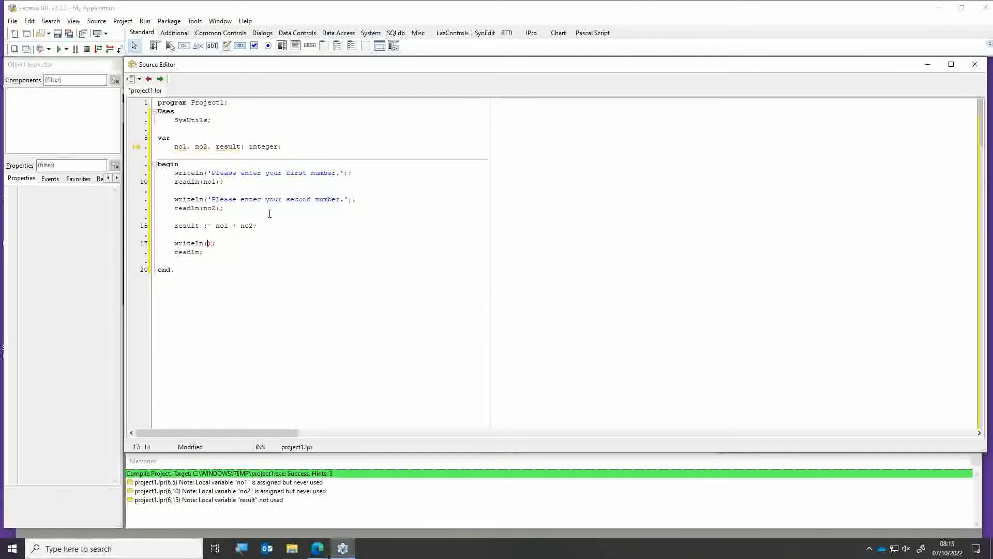
type("Your")
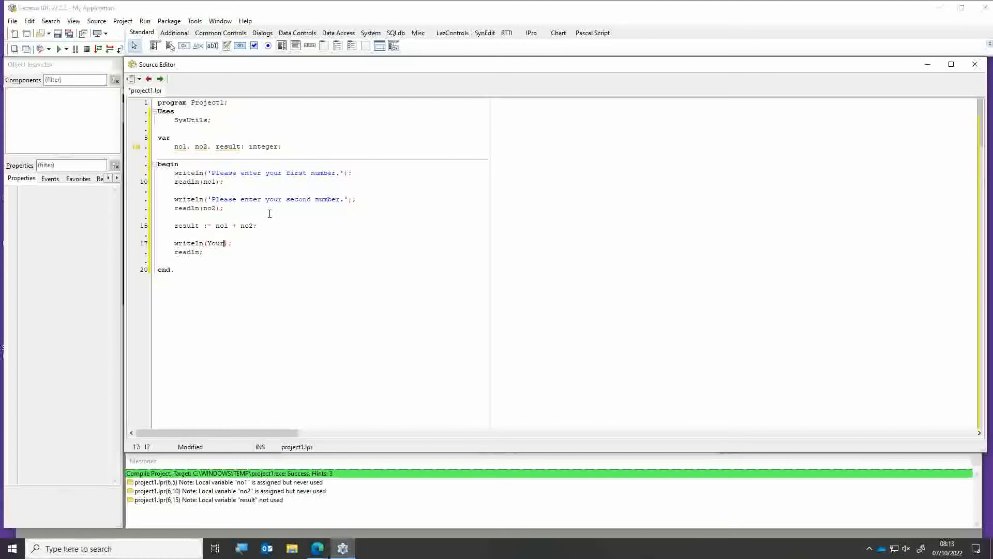
type("total")
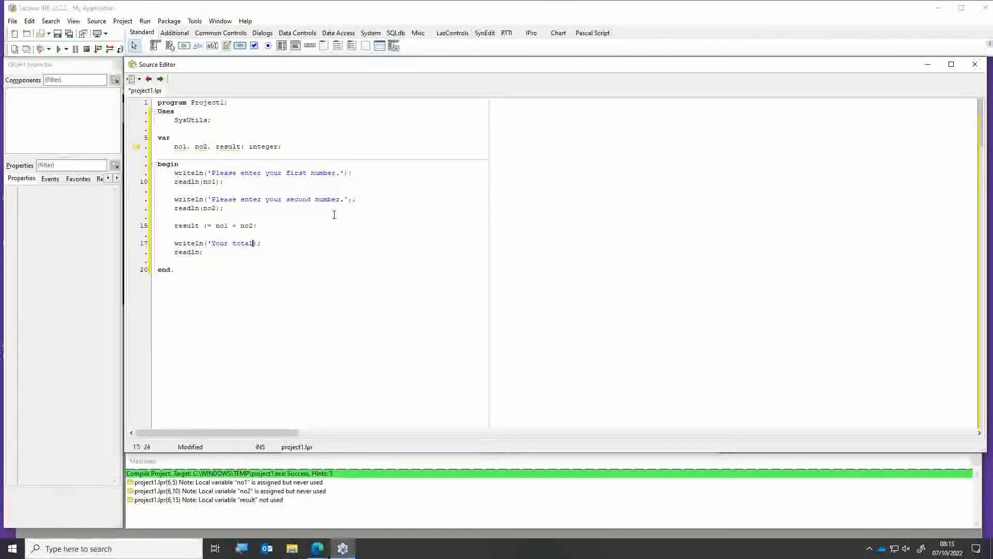
type("is")
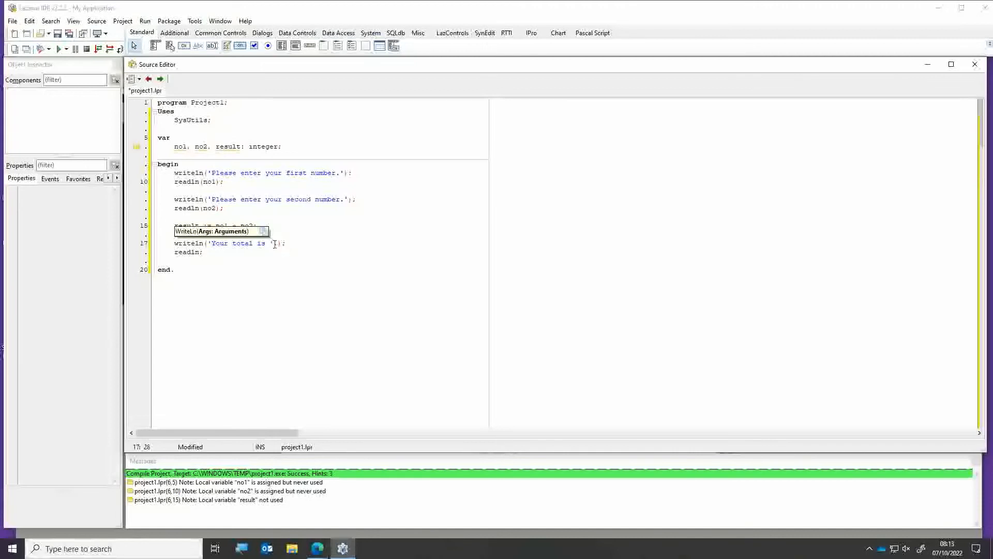
type(", r")
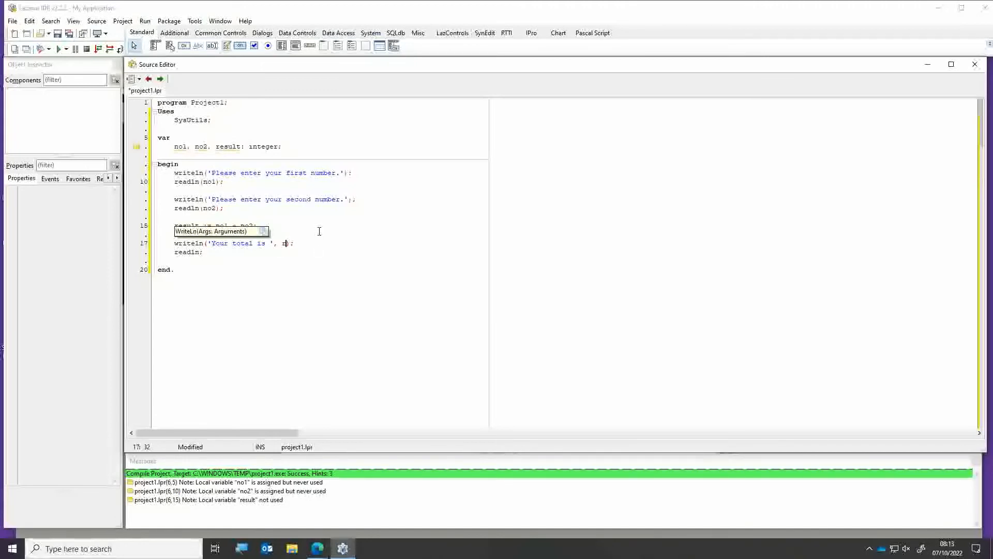
type("esult")
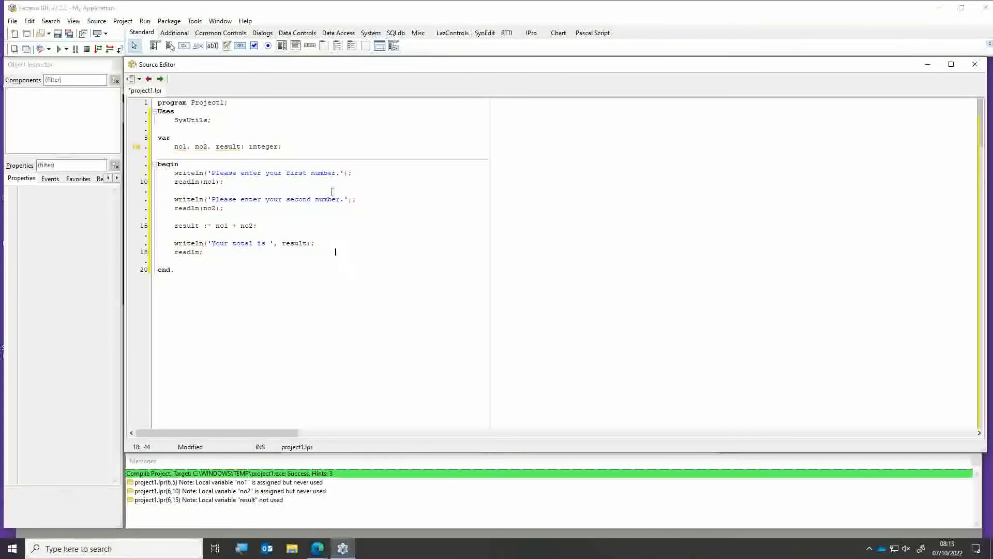
left_click(209, 242)
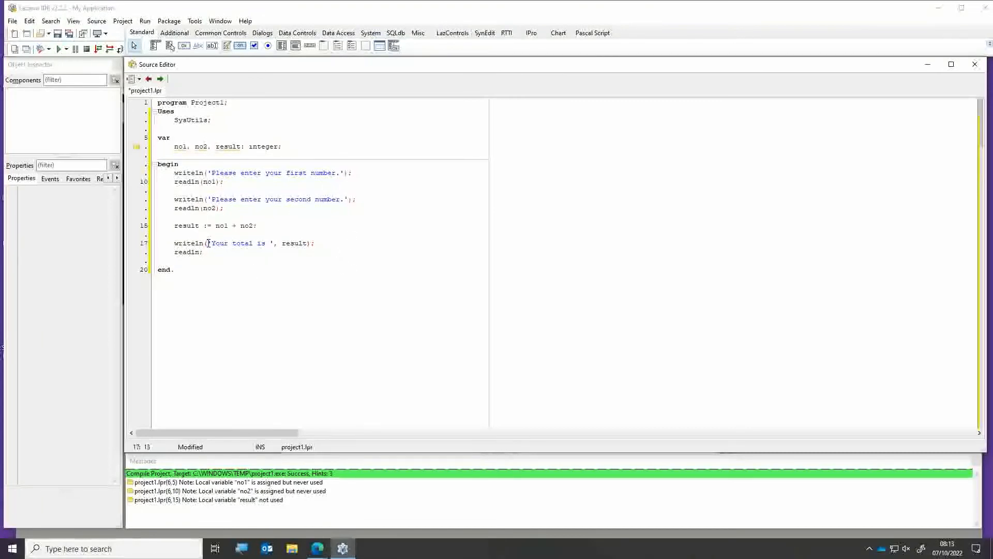
double_click(234, 242)
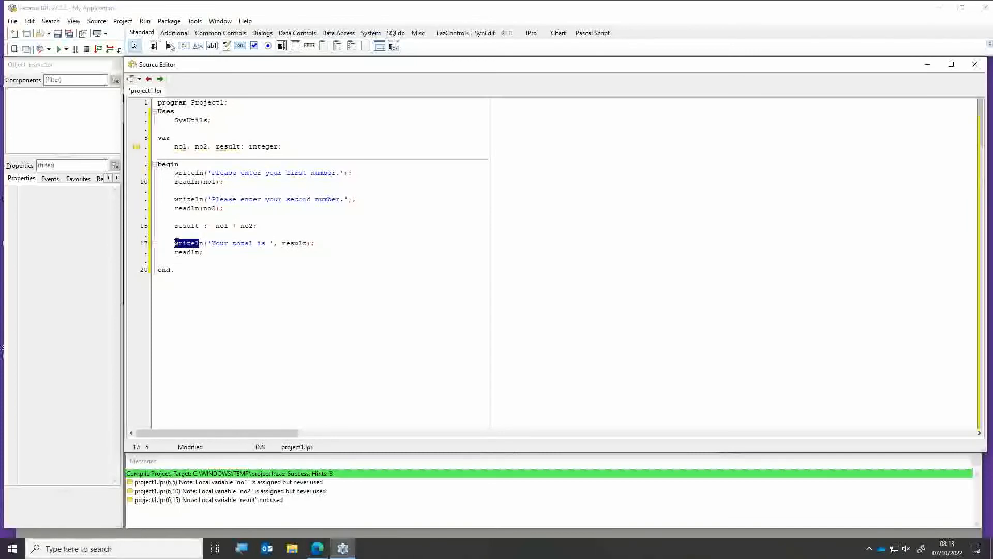
left_click(293, 243)
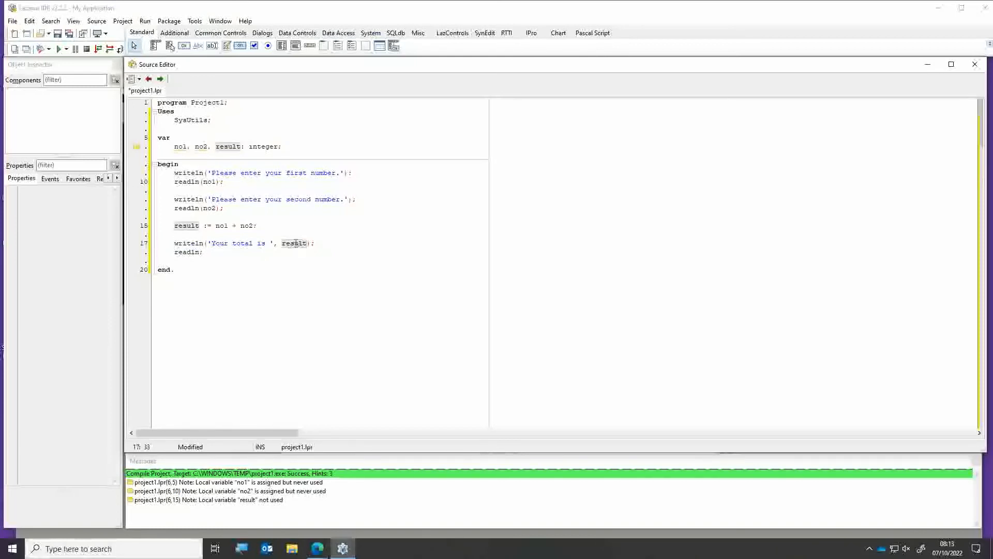
left_click(244, 226)
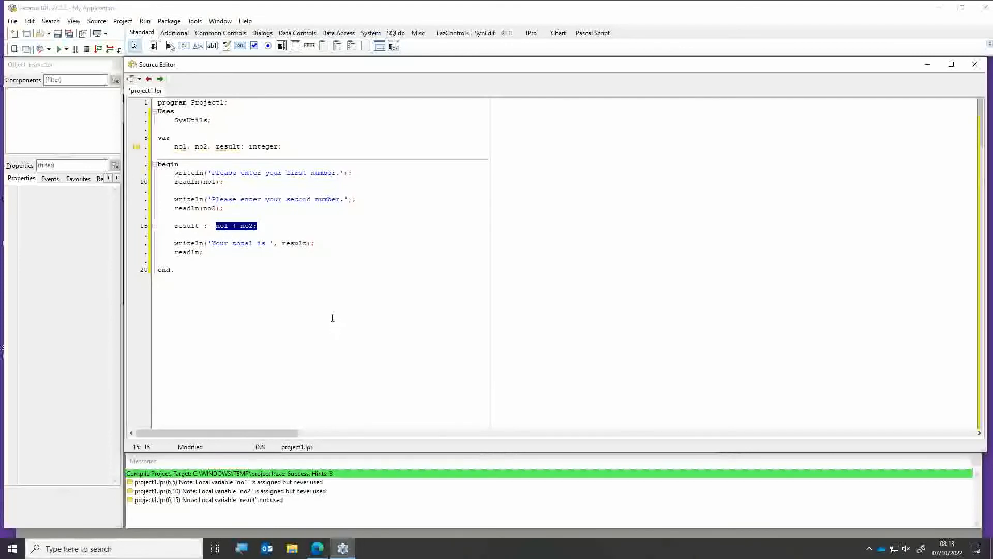
left_click(323, 243)
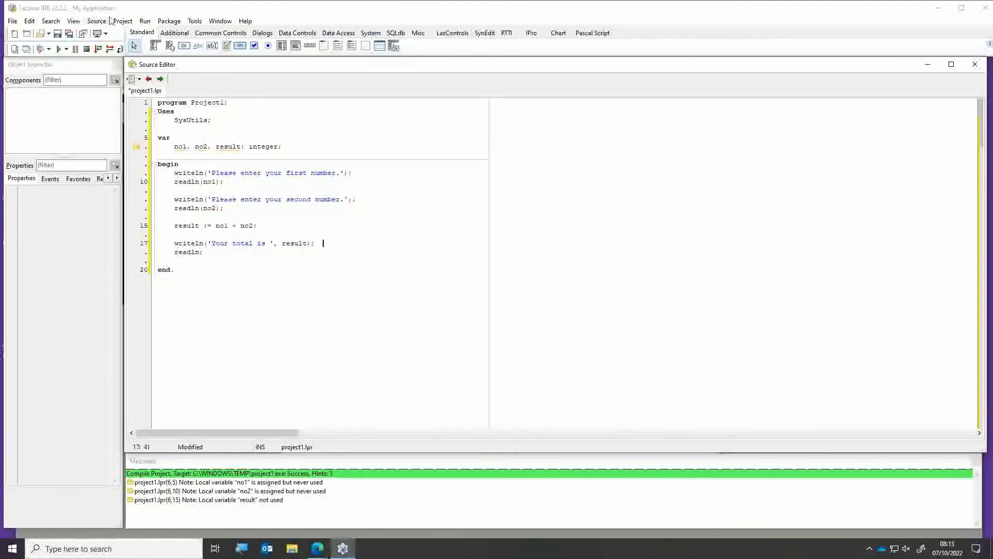
Compile and run the program with the Run button, entering 2 and 3
left_click(56, 49)
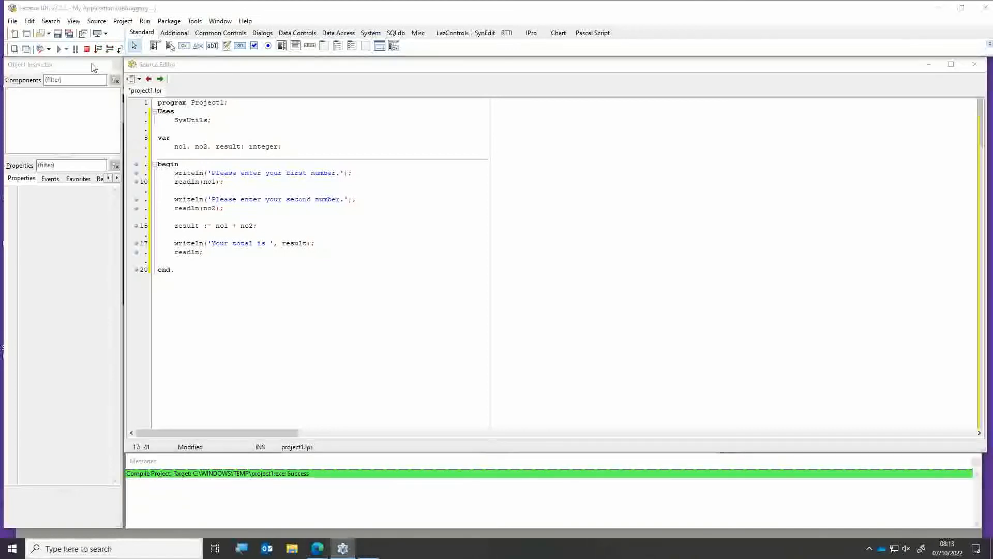
left_click(56, 48)
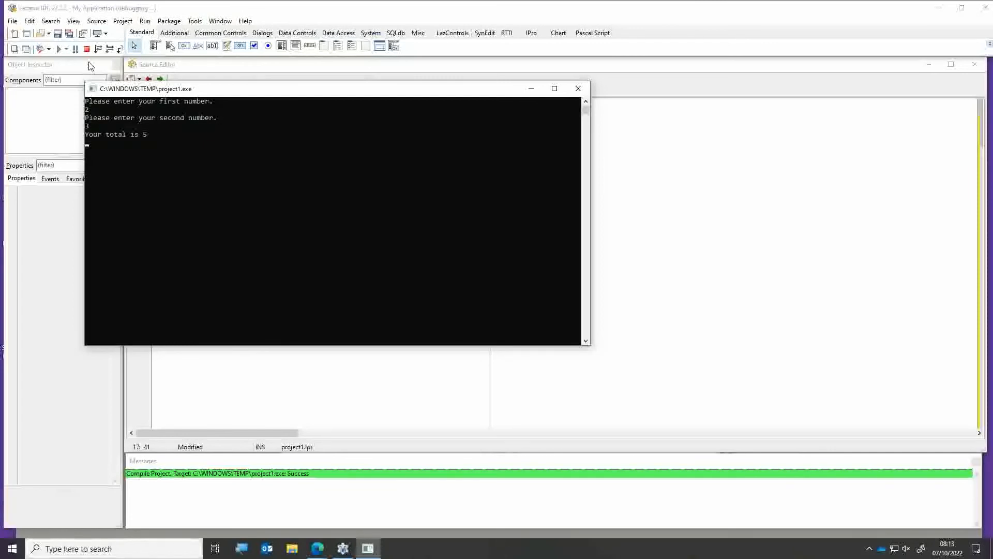
mouse_move(143, 153)
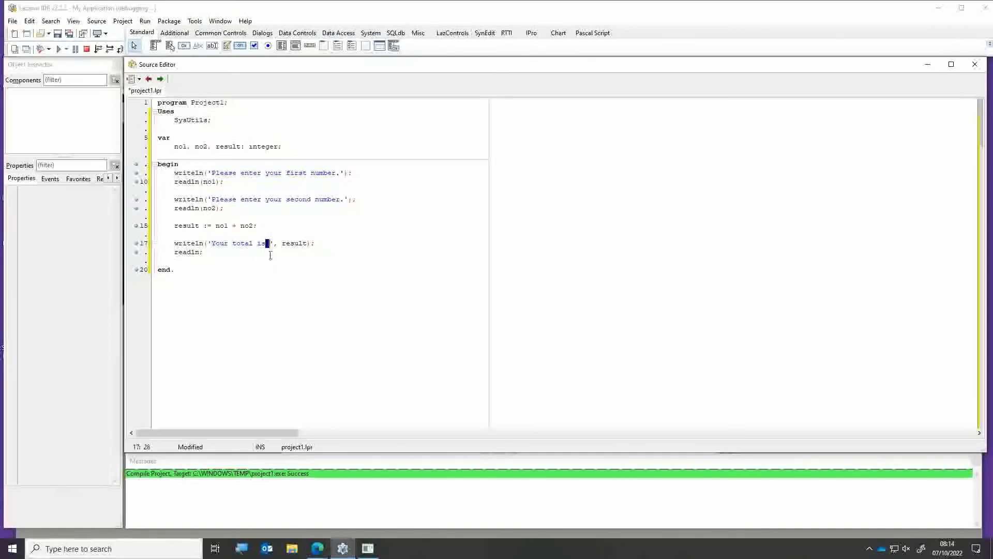
double_click(293, 242)
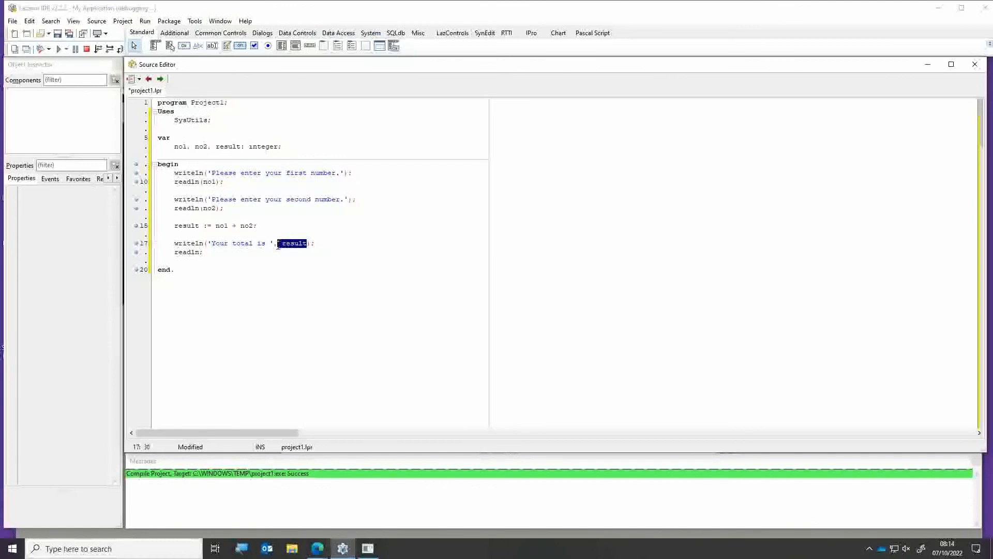